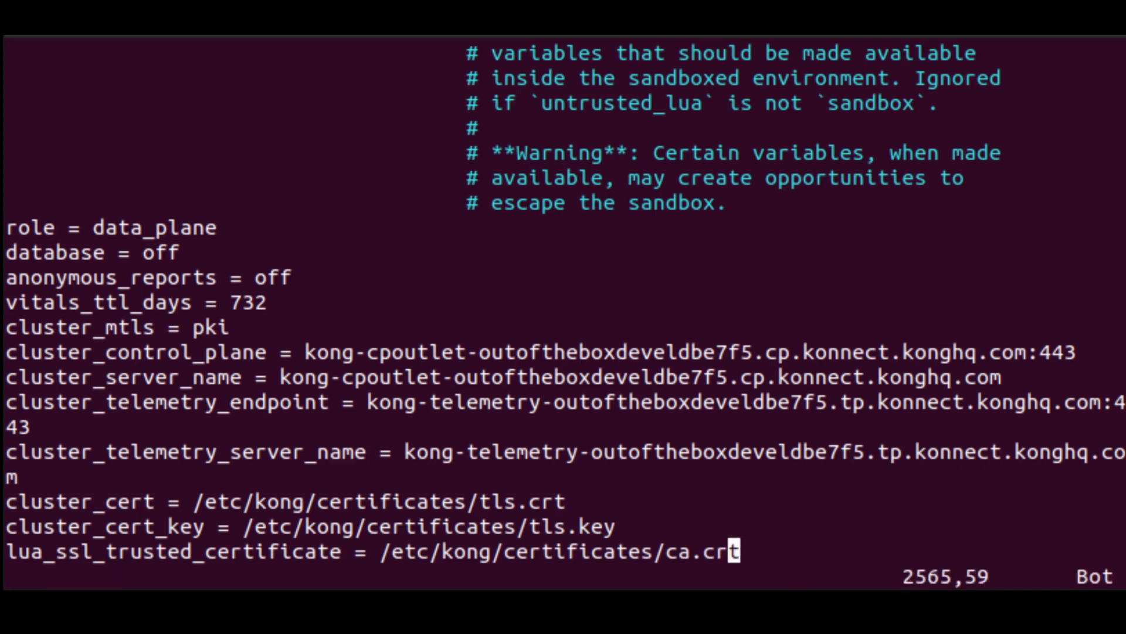
# Step: Turn on line numbers in Vim with :set nu while editing kong.conf
pyautogui.write(':set nu')
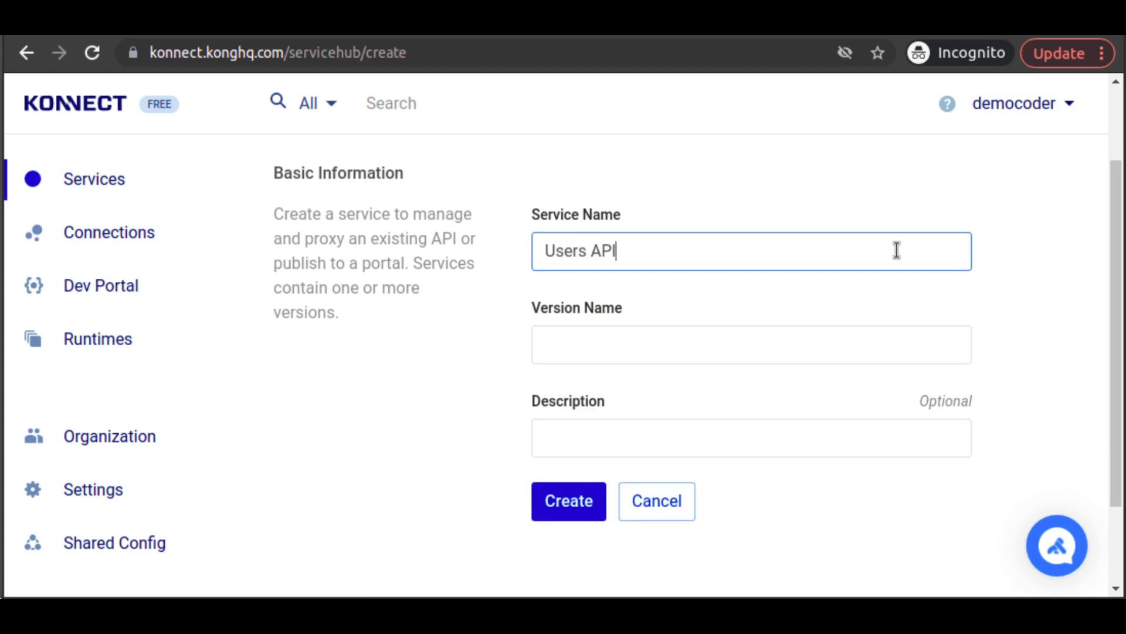
# Step: Confirm creation of the 'Users API' service in Konnect
pyautogui.click(568, 501)
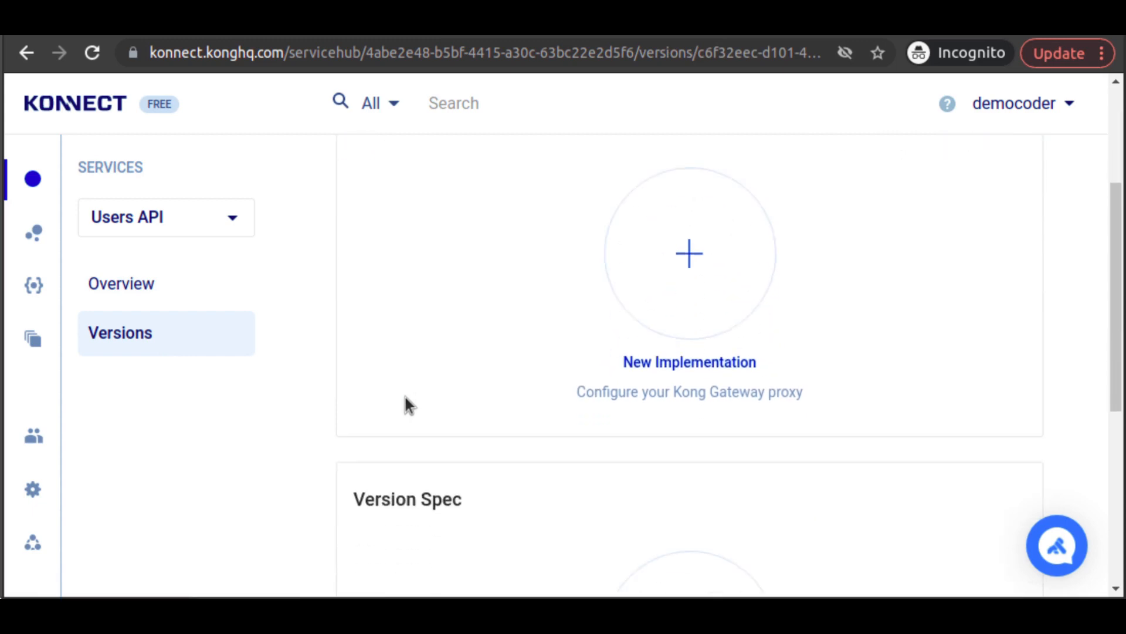
# Step: Scroll down the Users API version page to reach the implementation settings
pyautogui.scroll(-3)
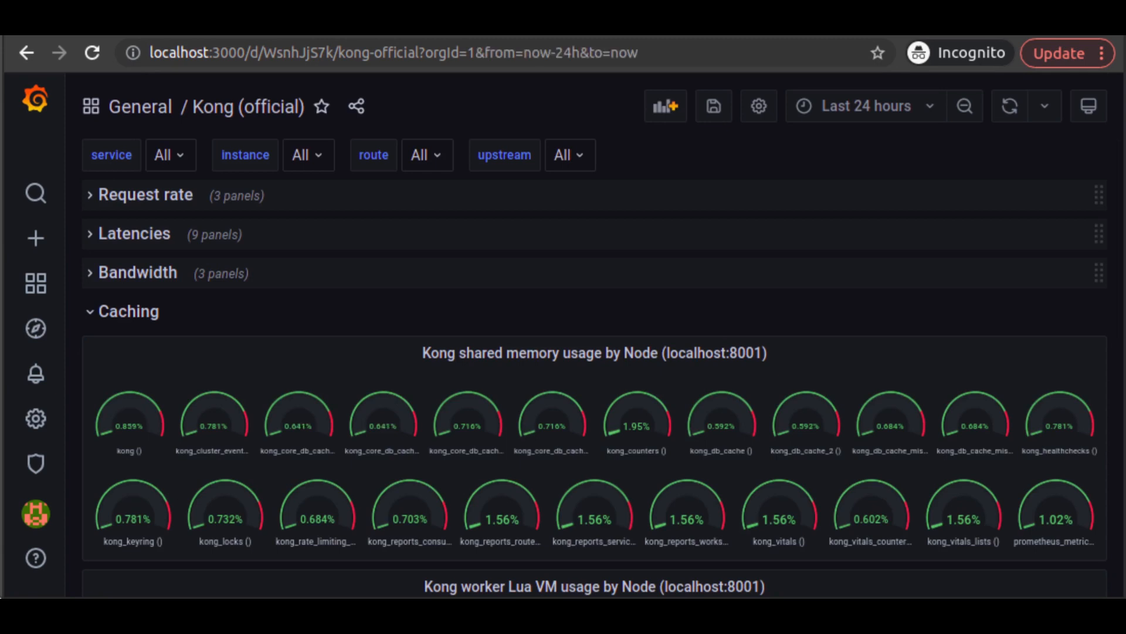
# Step: Change the Kong (official) dashboard time range from last 24 hours to last 5 minutes
pyautogui.click(866, 106)
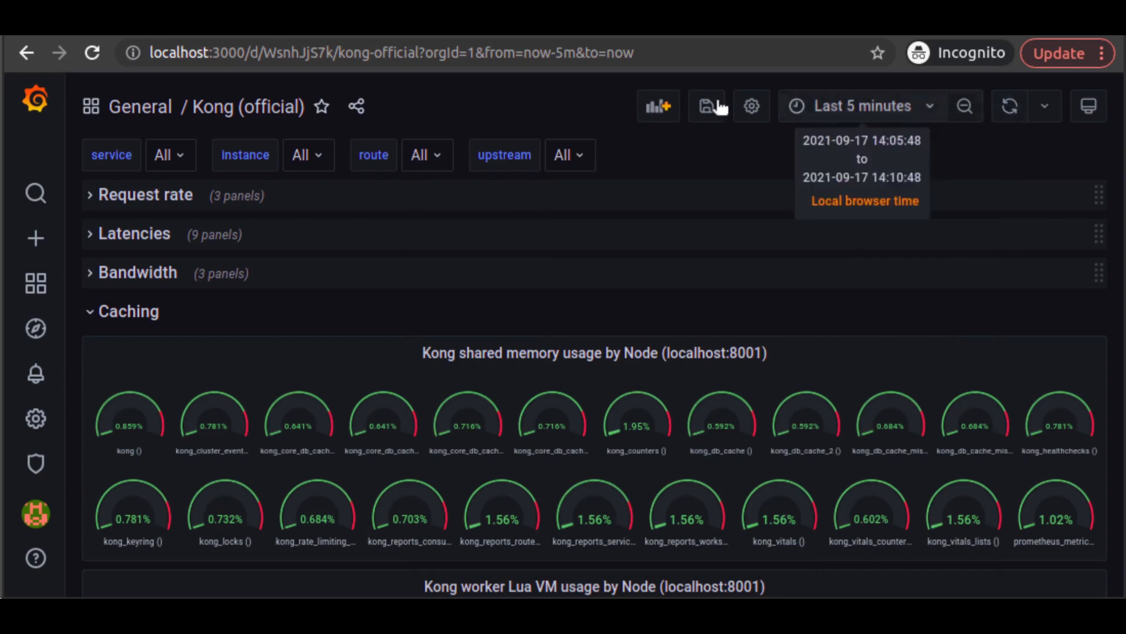